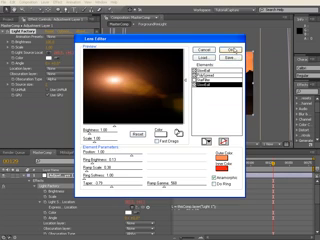
Apply the customized Knoll Light Factory flare and close the Lens Editor
click(227, 35)
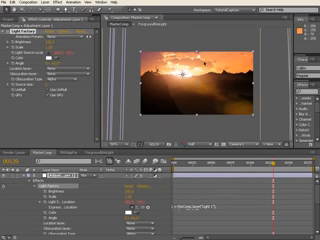